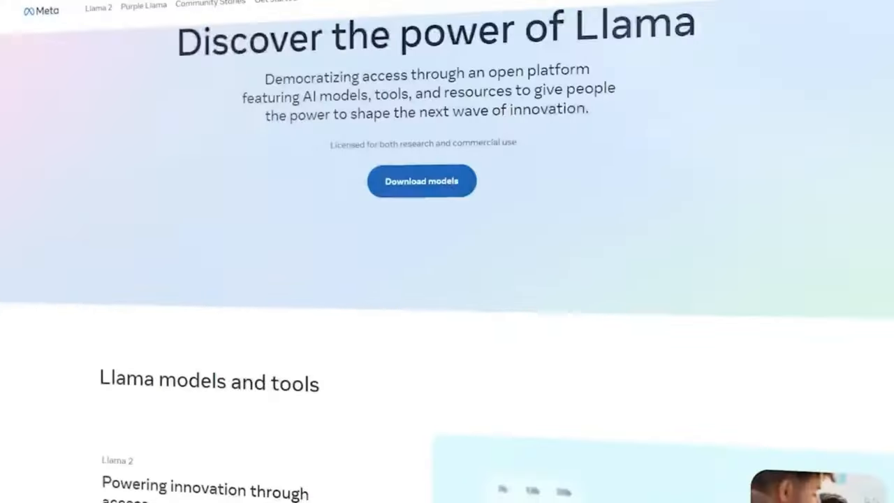
scroll(down, 3)
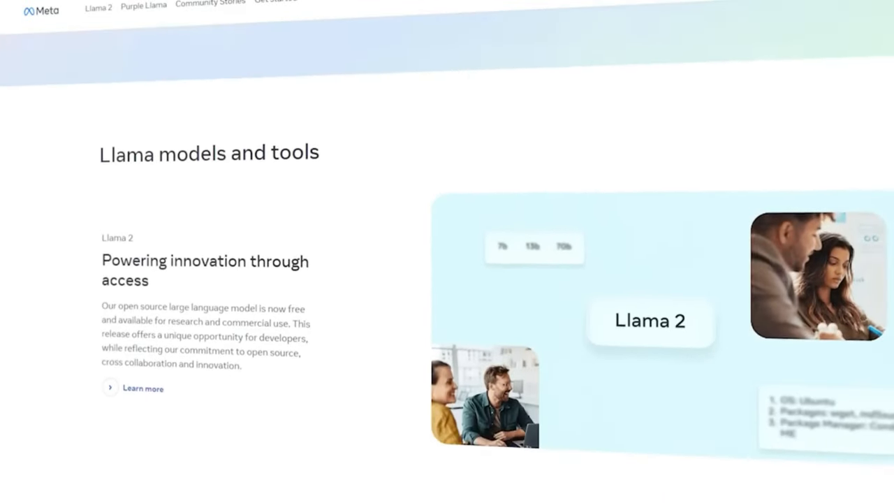